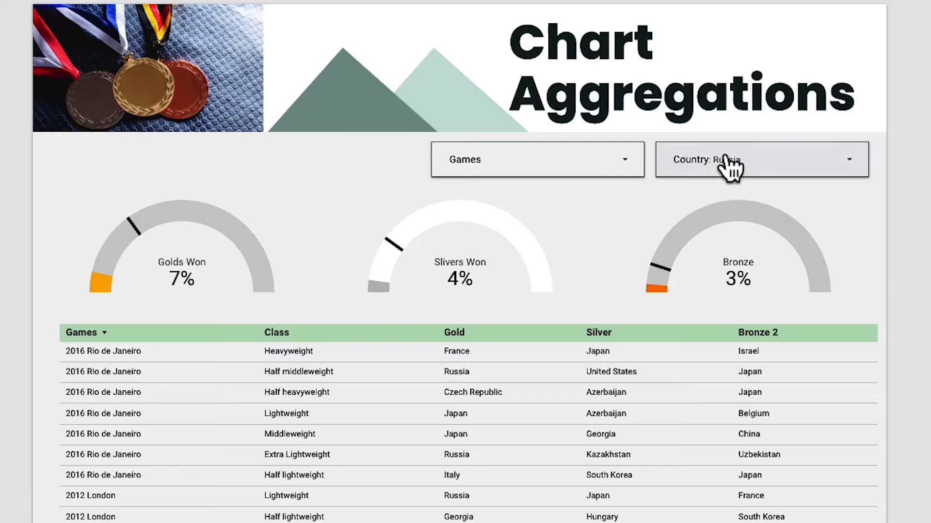
pyautogui.moveTo(729, 171)
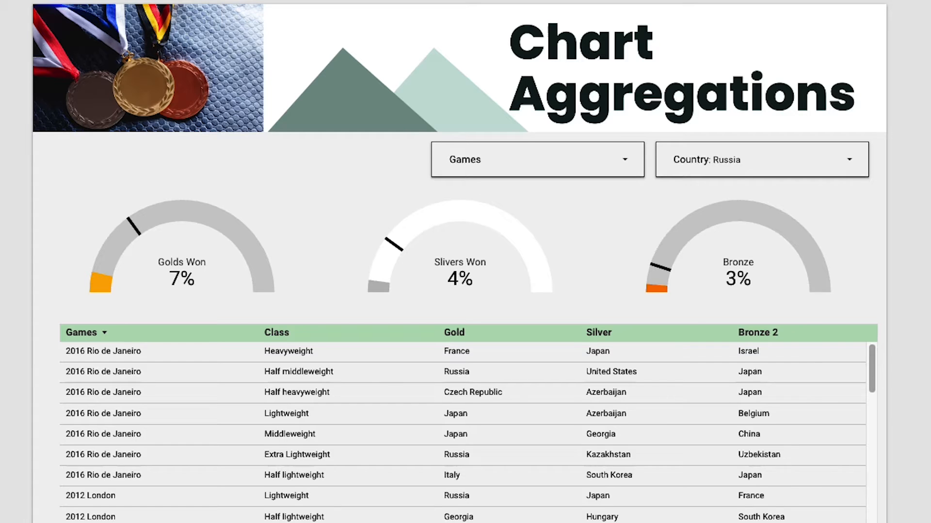
# - Set the report's Country drop-down to Japan
pyautogui.scroll(-3)
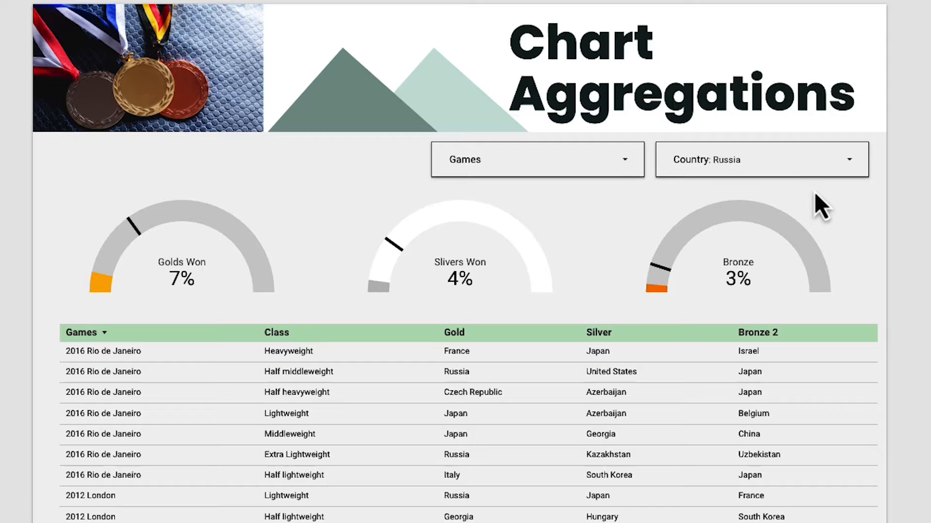
pyautogui.click(762, 159)
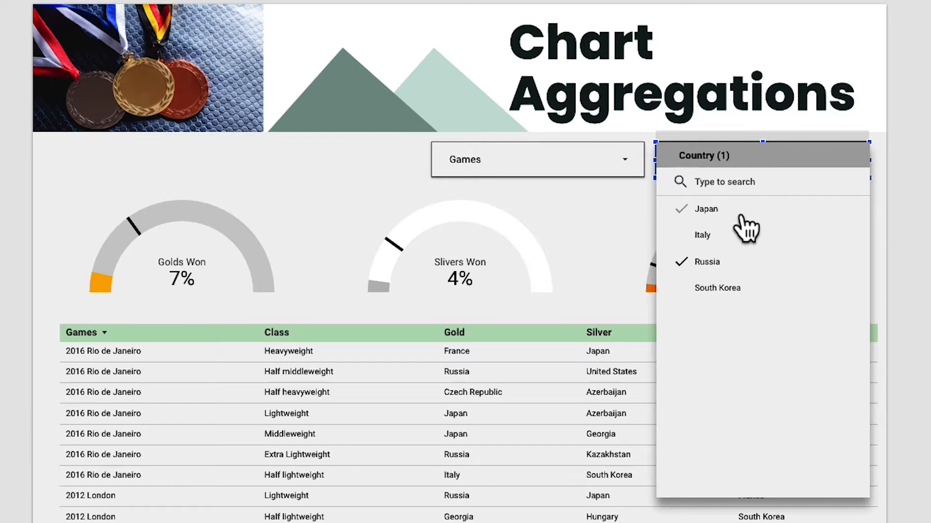
pyautogui.click(706, 261)
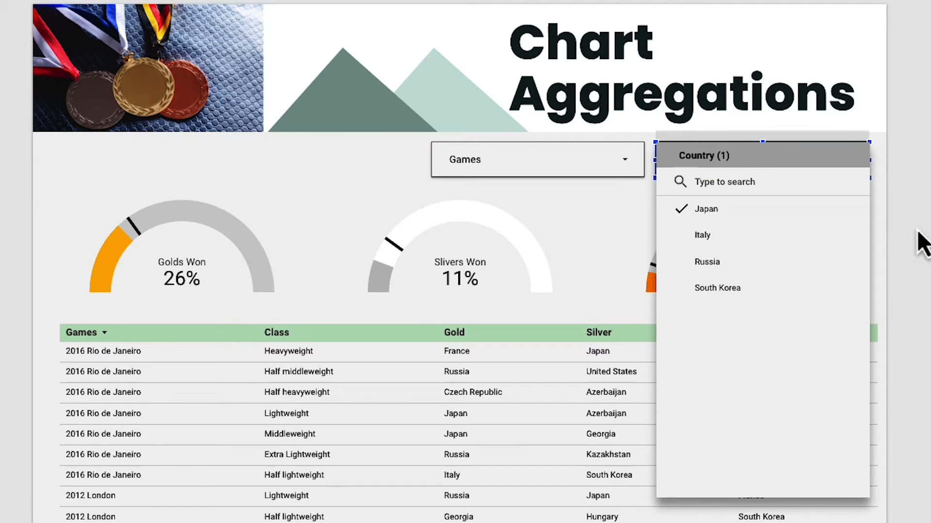
pyautogui.click(706, 209)
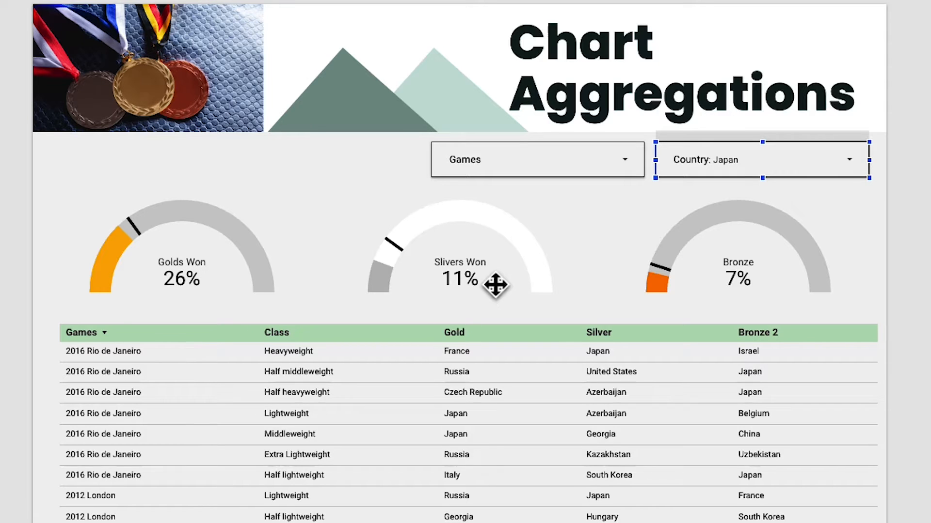
# - Limit Games to only 1988 Seoul, then include all games again
pyautogui.click(538, 160)
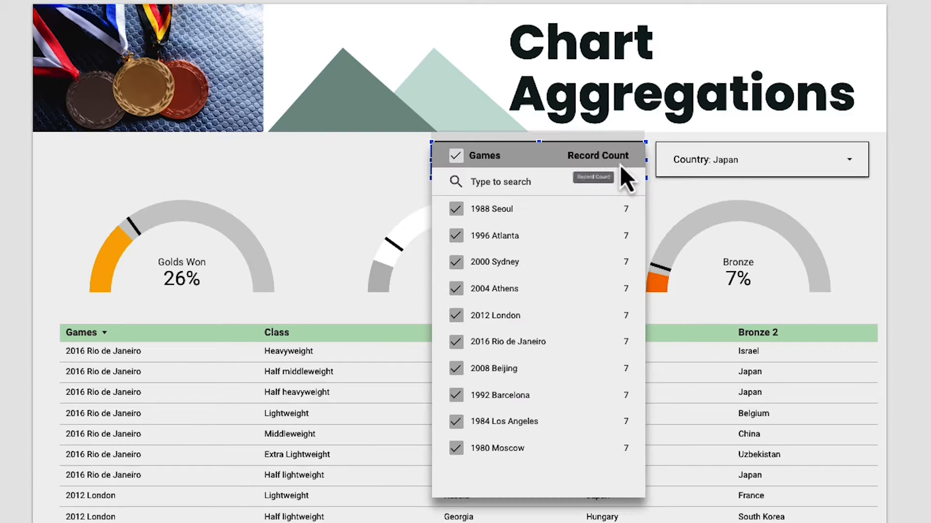
pyautogui.click(455, 156)
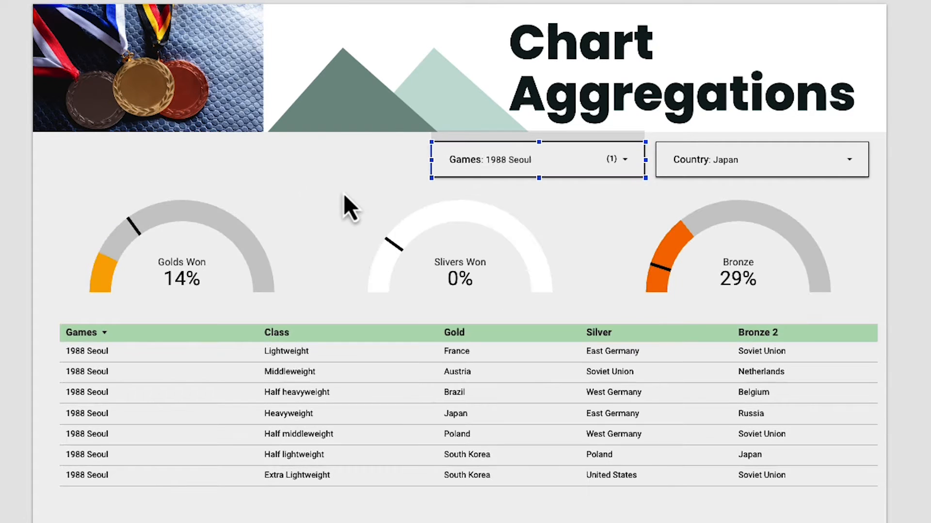
pyautogui.moveTo(186, 287)
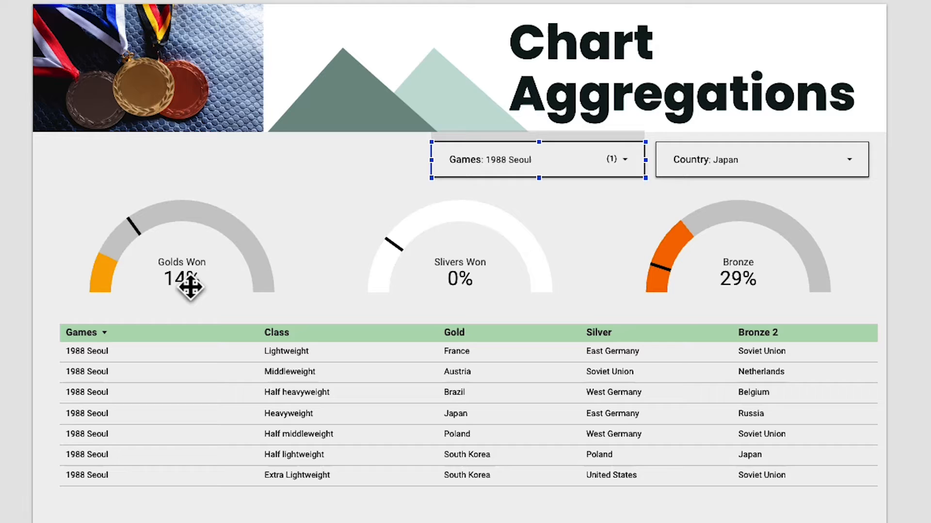
pyautogui.moveTo(739, 276)
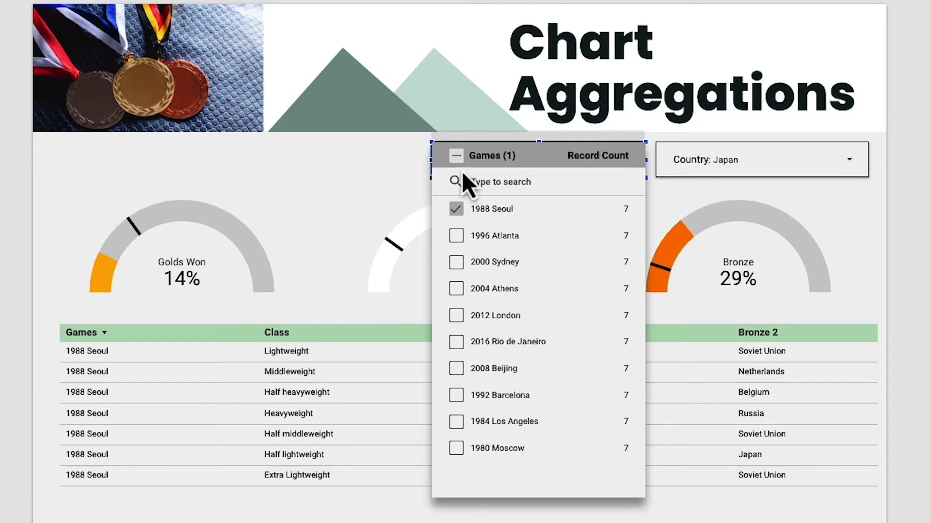
pyautogui.click(456, 156)
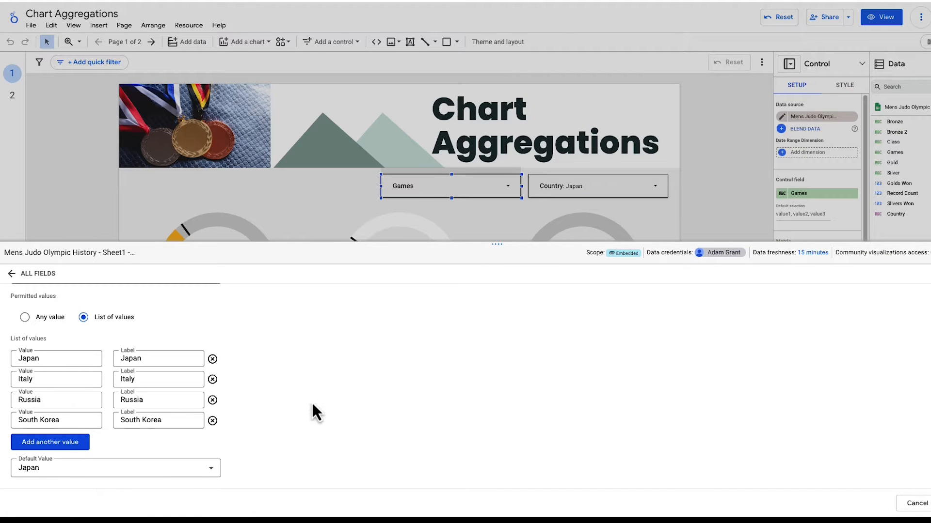
pyautogui.moveTo(88, 359)
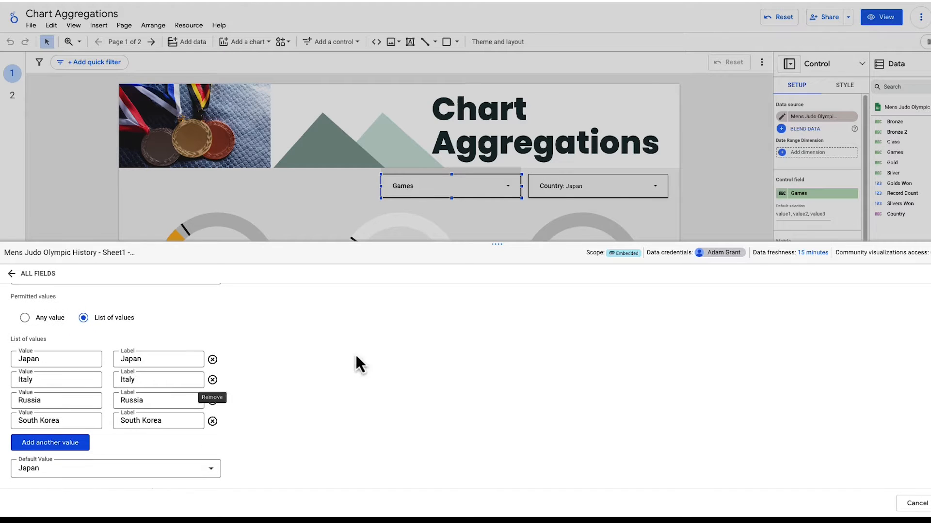
# - Inspect the Country parameter and the Slivers Won formula, then go to page 2
pyautogui.click(901, 204)
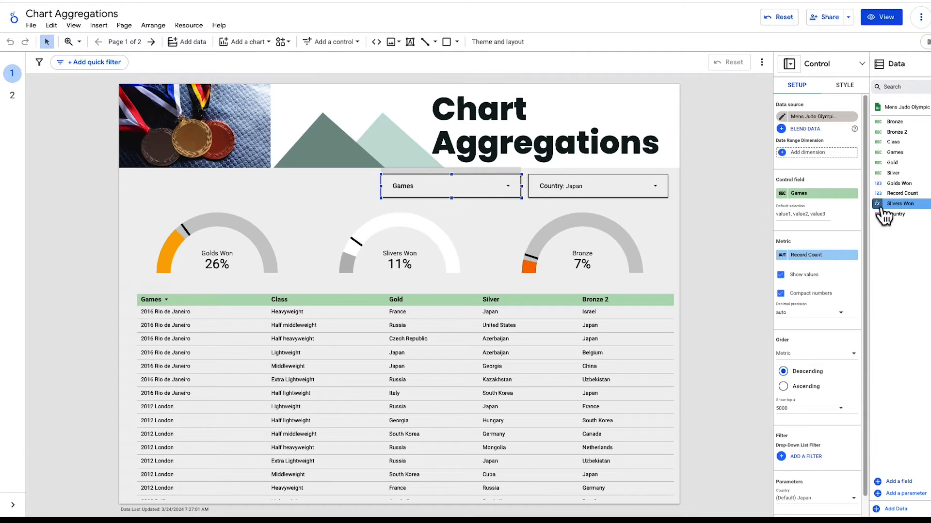
pyautogui.click(897, 204)
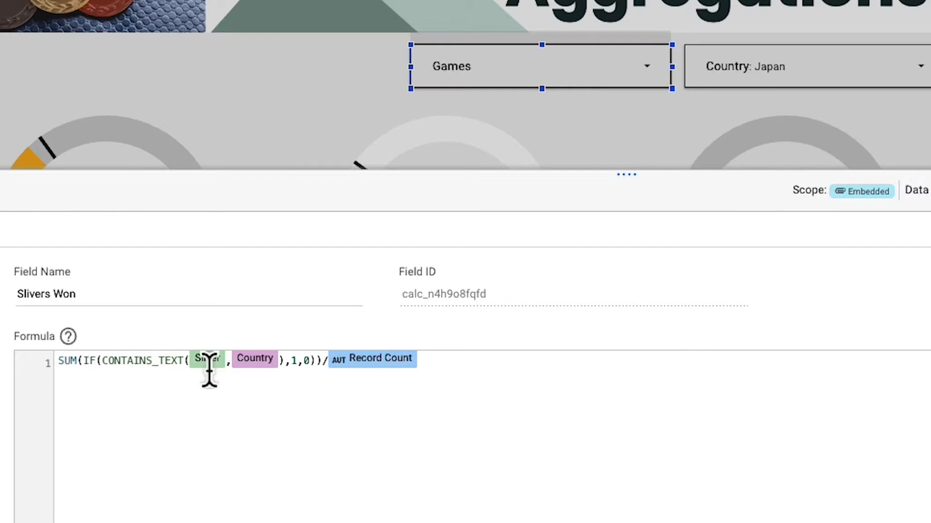
pyautogui.moveTo(217, 381)
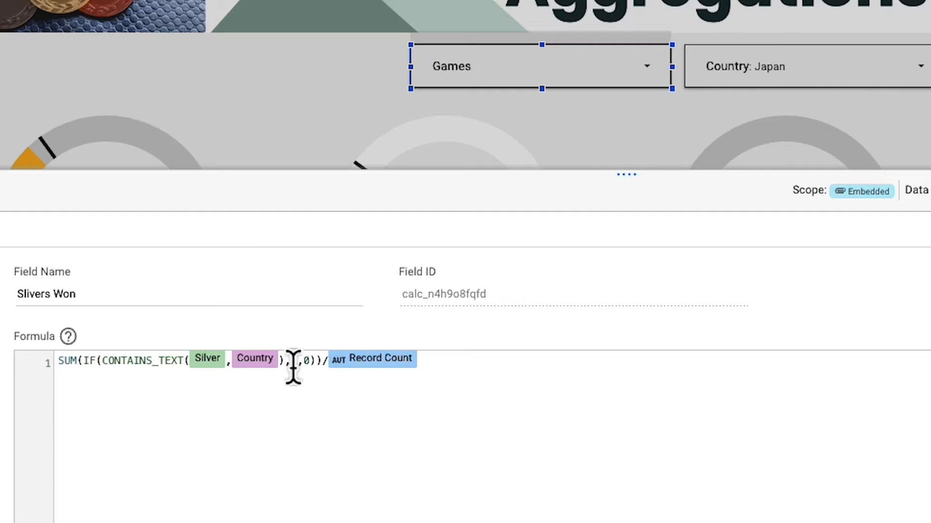
pyautogui.write('1')
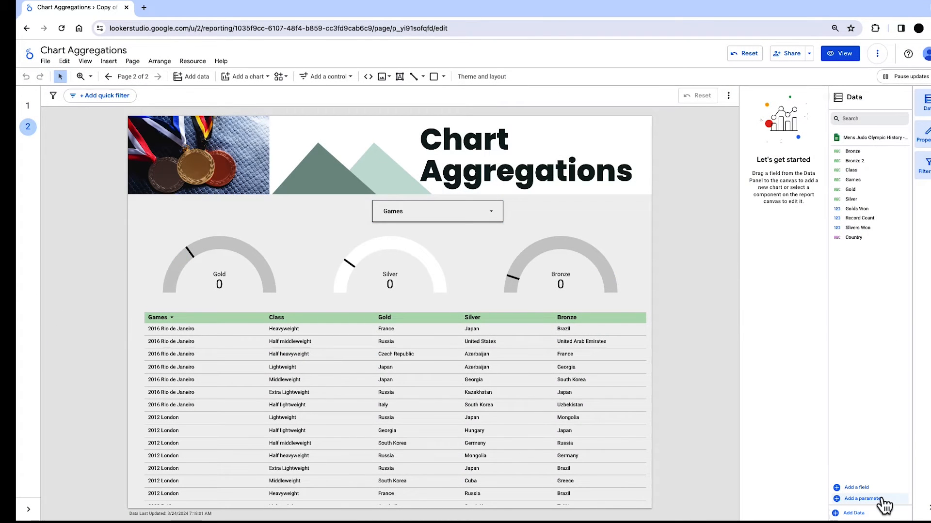
# - Create parameter 'Country2' with values Japan, Russia, France, South Korea, defaulting to Japan
pyautogui.click(861, 498)
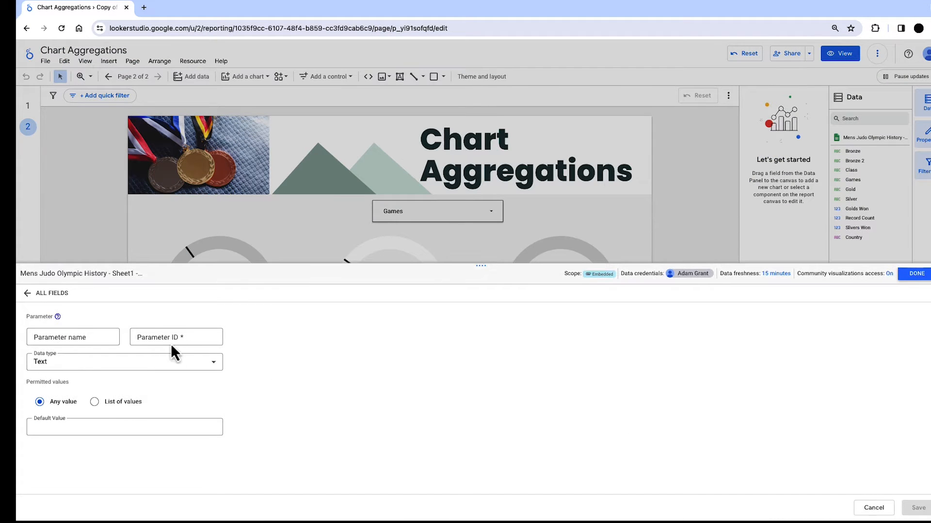
pyautogui.click(73, 337)
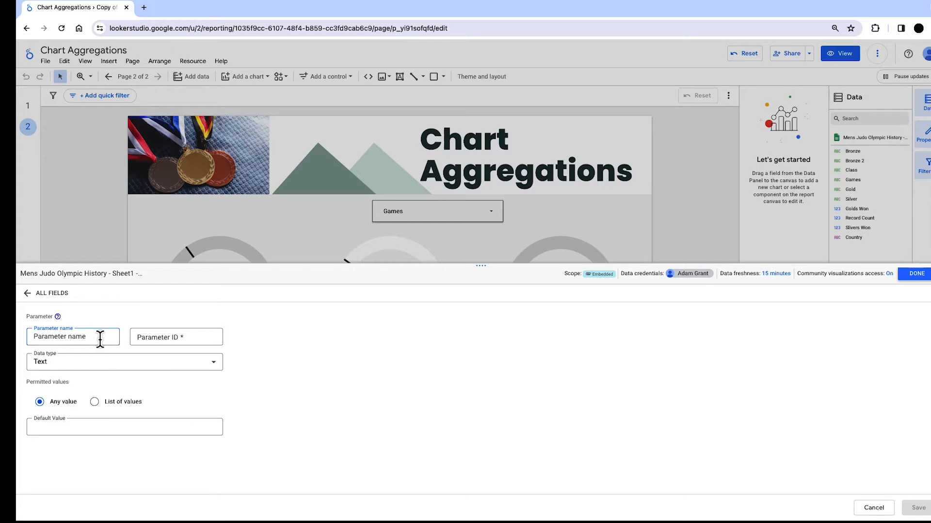
pyautogui.write('Country2')
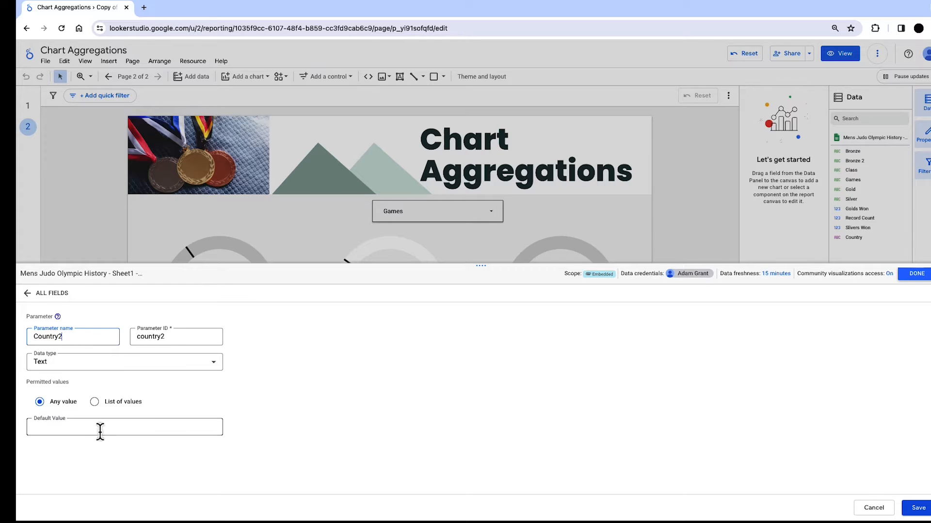
pyautogui.click(95, 402)
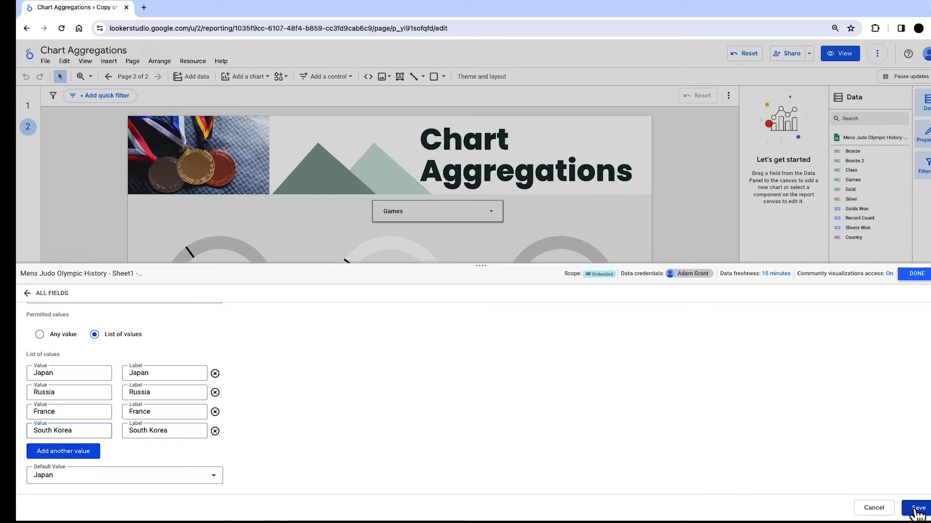
pyautogui.click(918, 508)
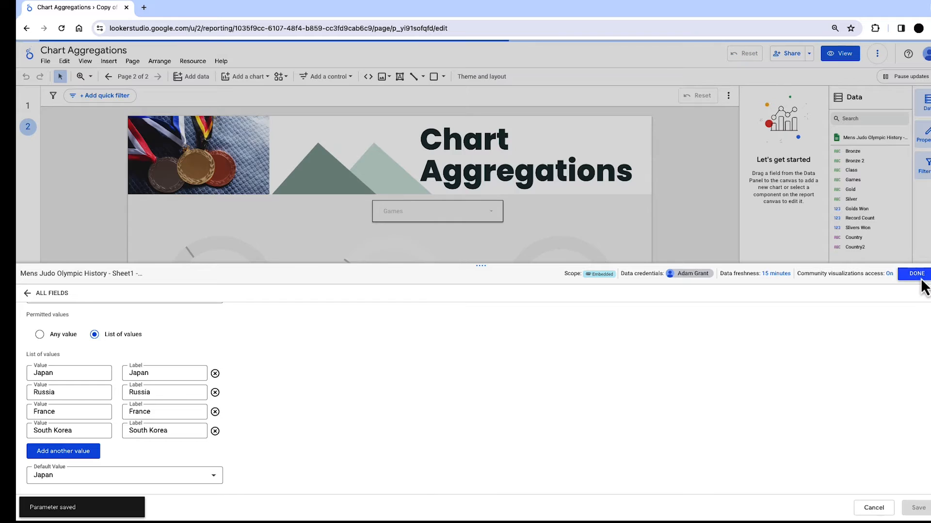
pyautogui.click(918, 274)
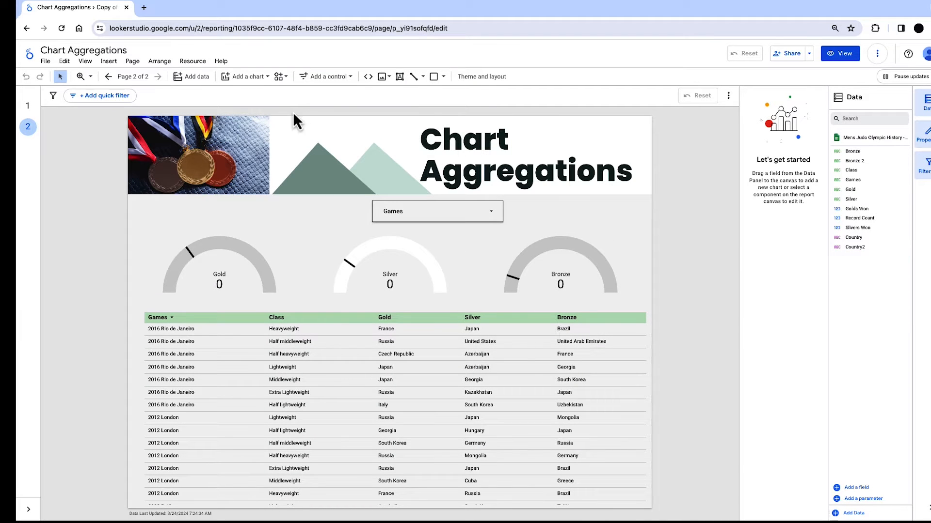
# - Add a Country drop-down control beside Games, defaulting to Japan
pyautogui.click(325, 76)
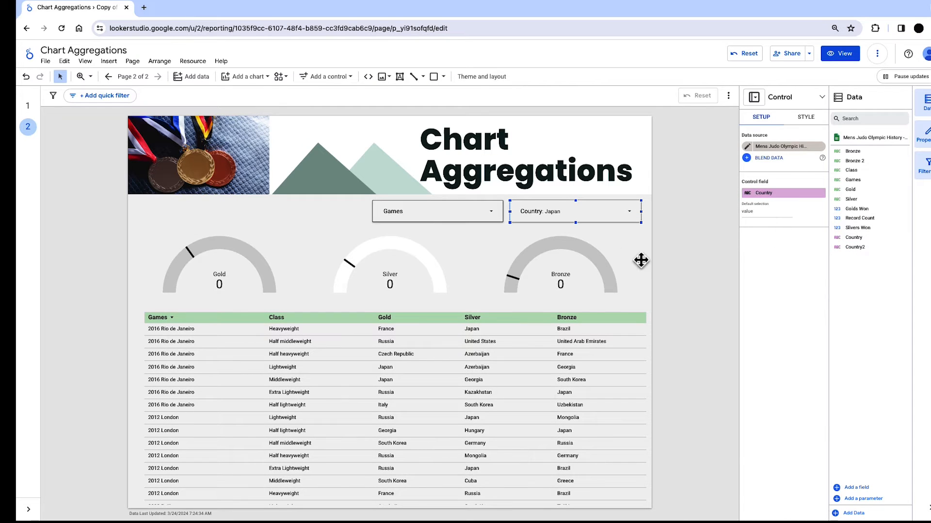
pyautogui.click(858, 228)
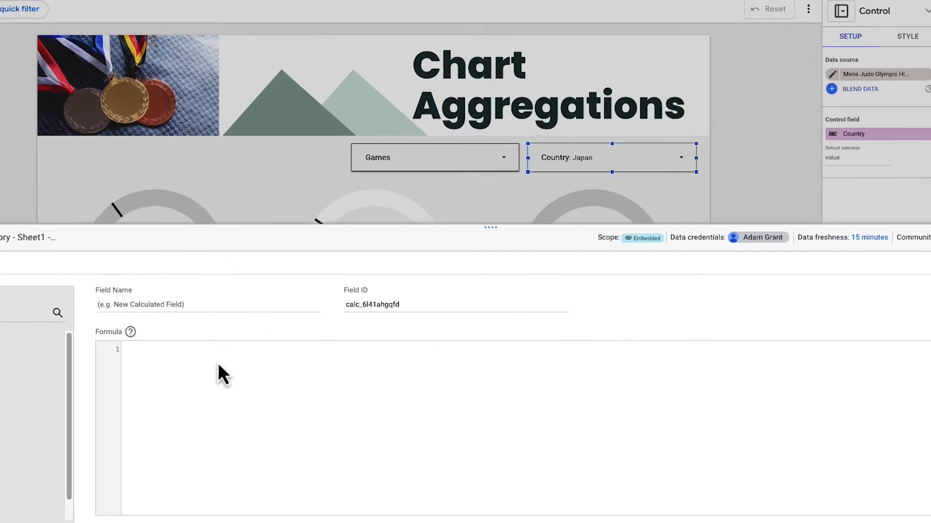
# - Save calculated field 'Bronze Won' as SUM(IF(CONTAINS_TEXT(Bronze,Country),1,0))/Record Count
pyautogui.write('SUM(IF(CONTAINS_TEXT(Silver,Country),1,0))/Record Count')
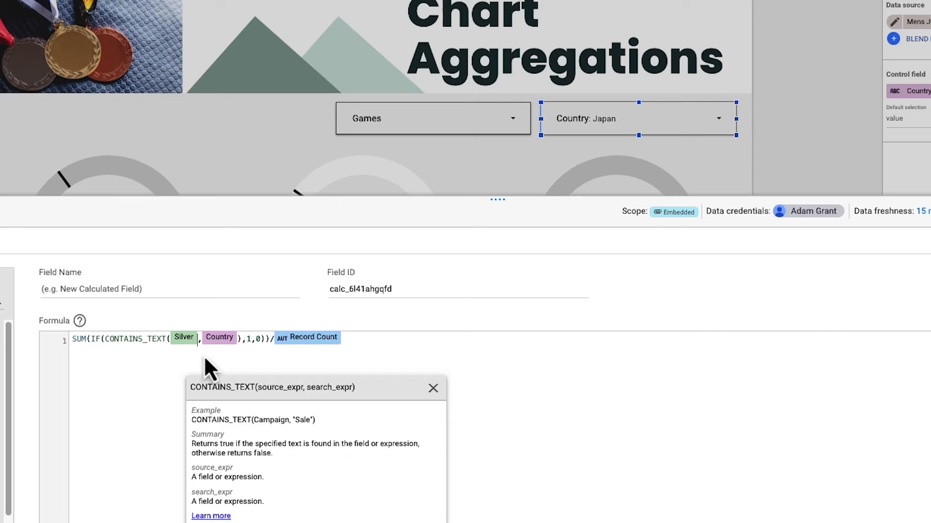
pyautogui.write('B')
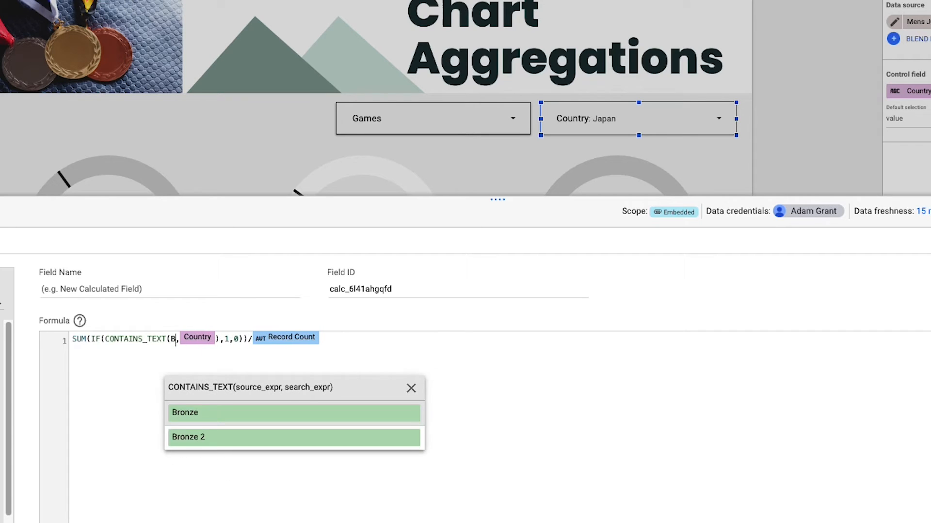
pyautogui.write('ron')
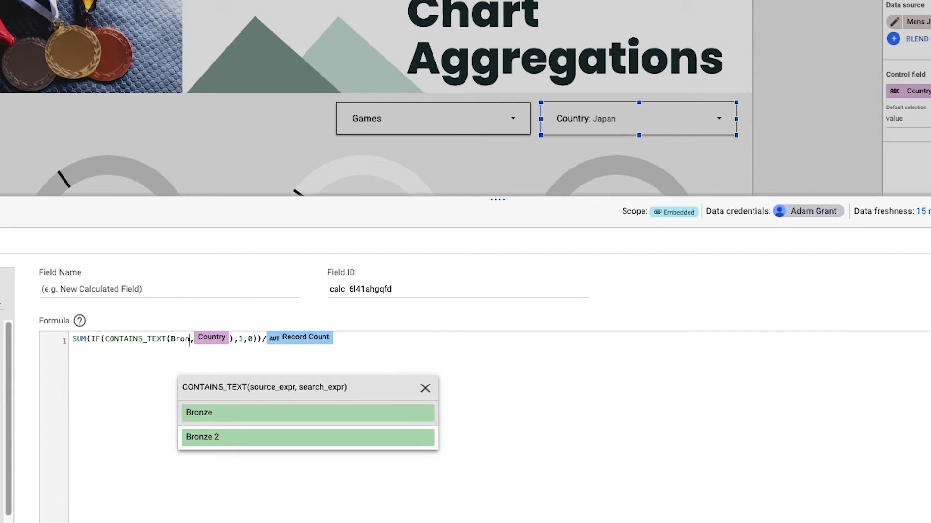
pyautogui.click(198, 413)
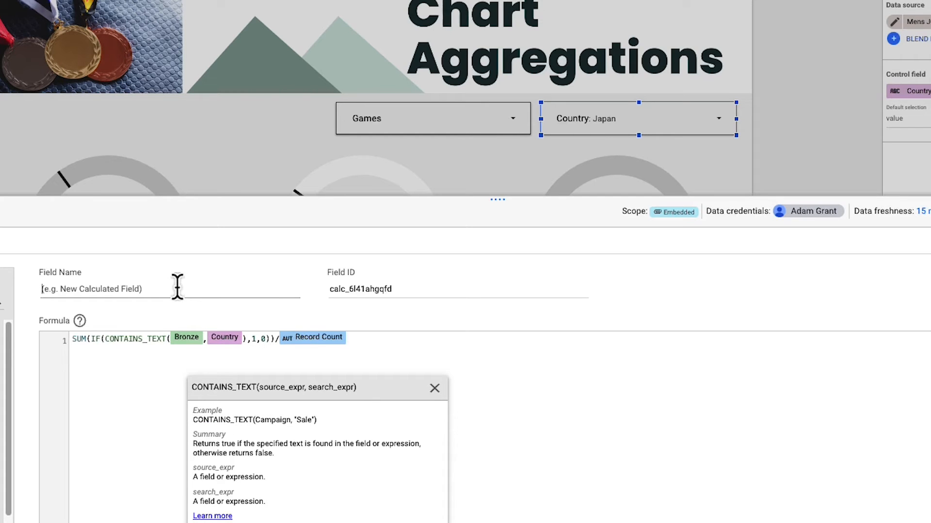
pyautogui.write('Bronze Won')
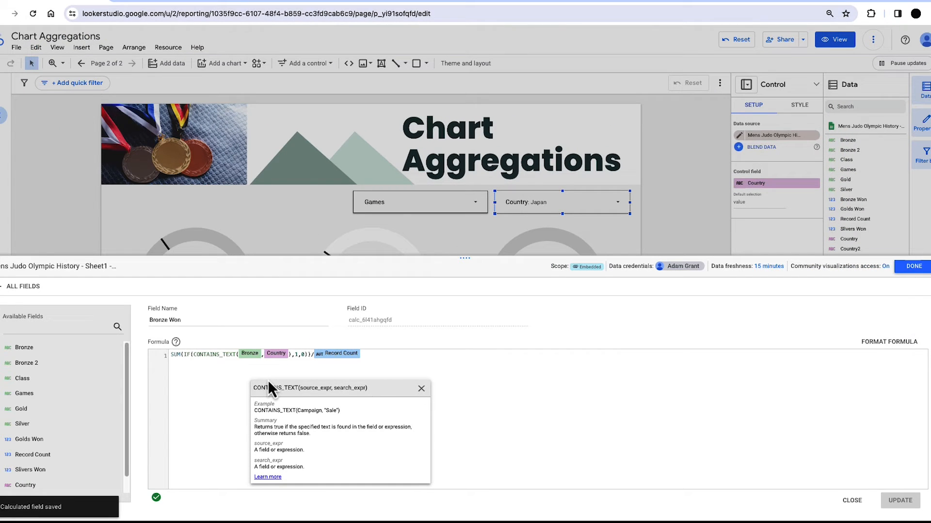
pyautogui.moveTo(244, 370)
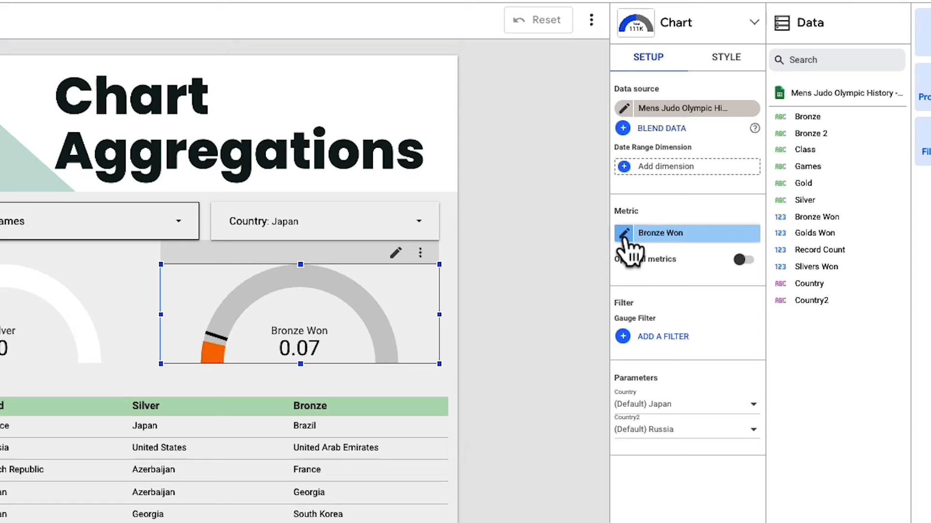
# - Set the Bronze Won metric's data type to Numeric > Percent
pyautogui.click(623, 233)
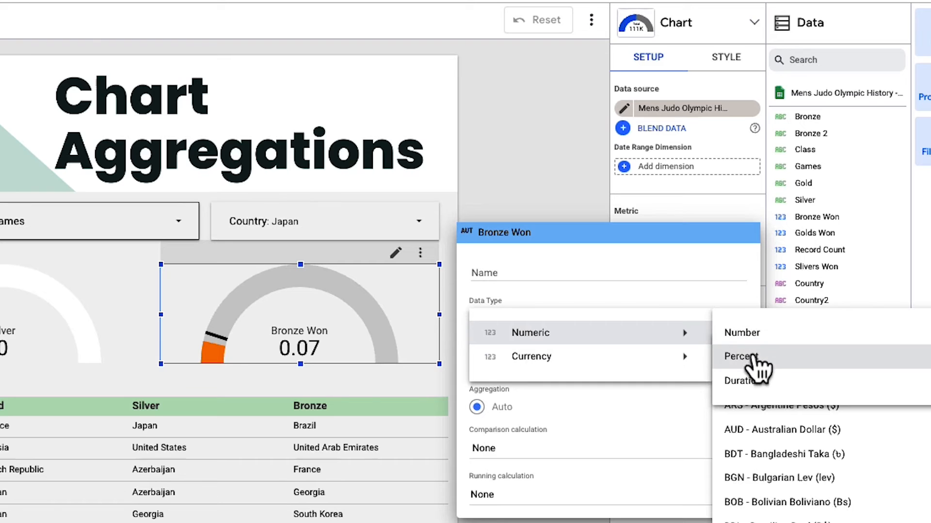
pyautogui.click(741, 356)
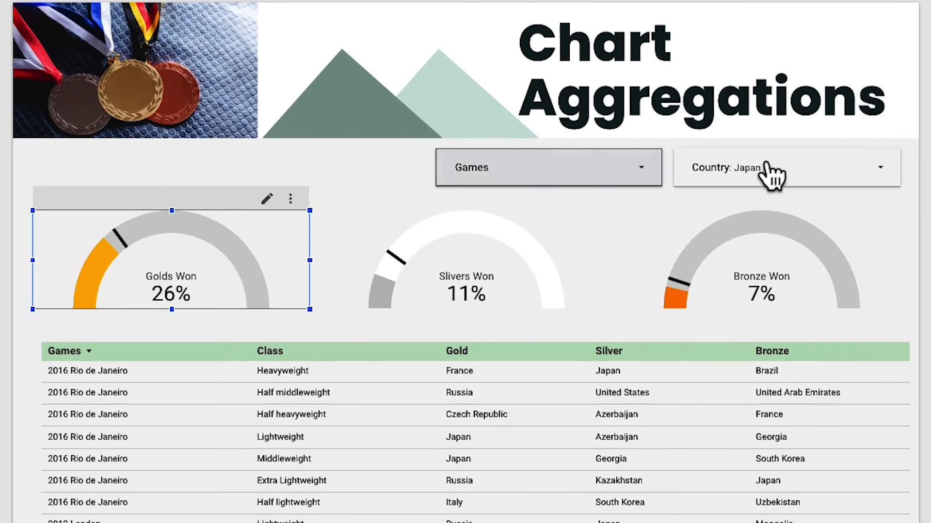
# - Switch the gauges to Italy and South Korea, then add France as a parameter value
pyautogui.click(785, 167)
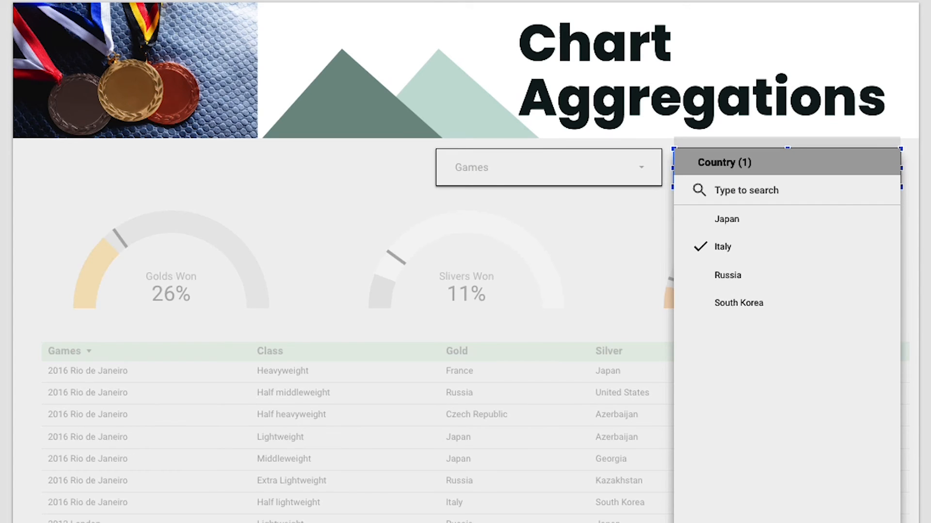
pyautogui.click(739, 303)
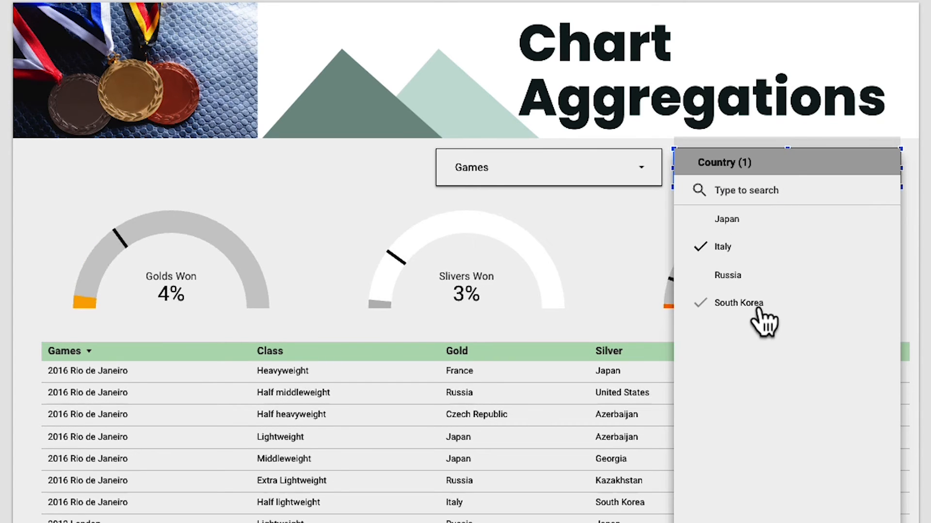
pyautogui.click(738, 303)
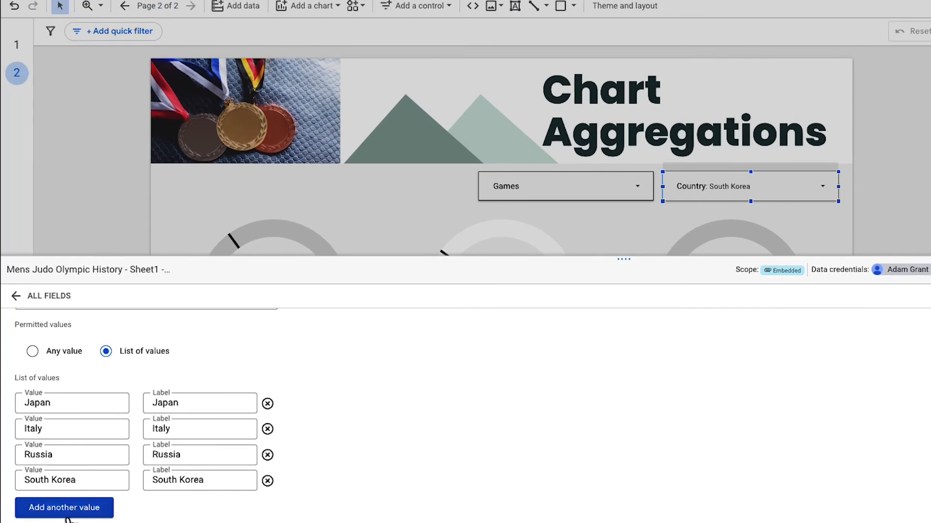
pyautogui.click(68, 508)
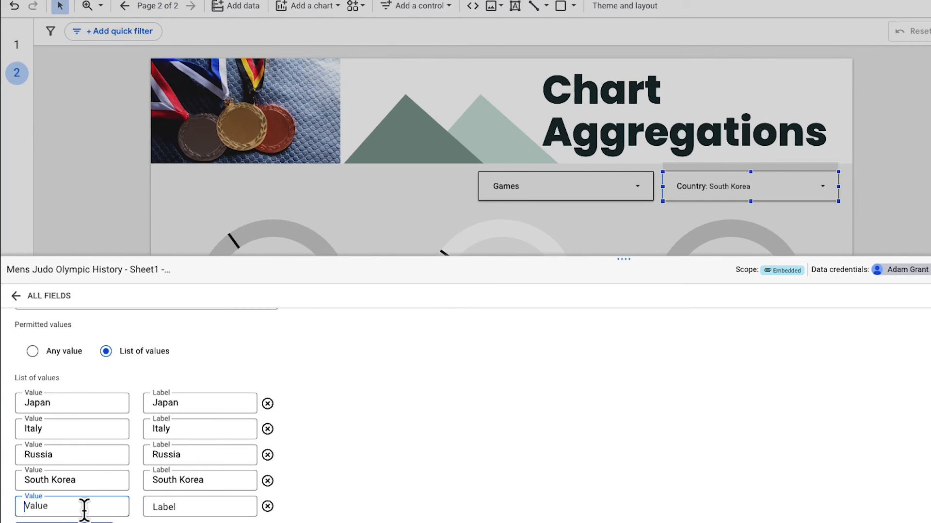
pyautogui.write('France')
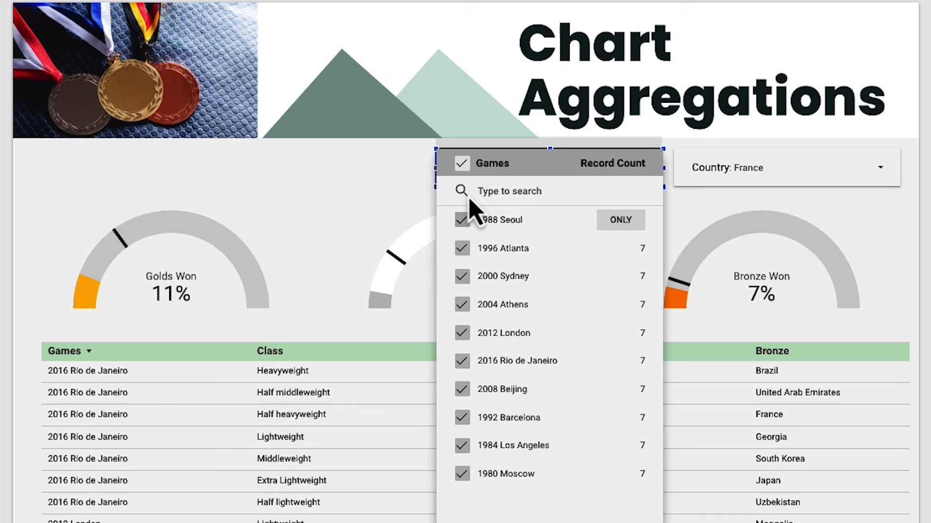
# - Select ONLY 1988 Seoul in the Games drop-down
pyautogui.click(620, 220)
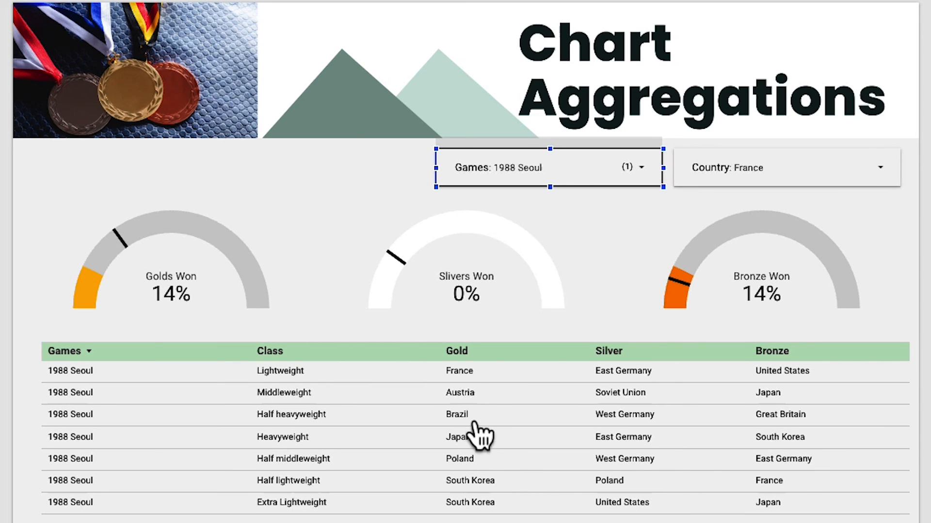
pyautogui.moveTo(447, 379)
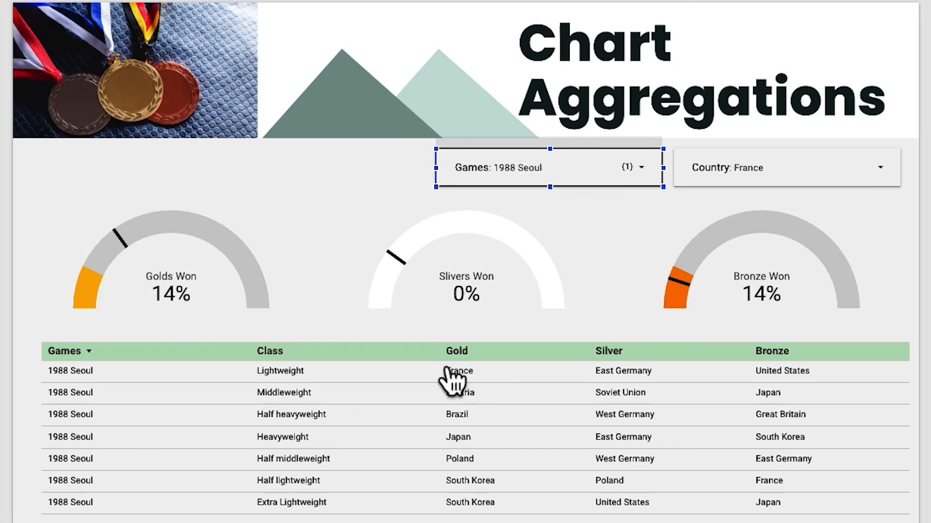
pyautogui.moveTo(776, 501)
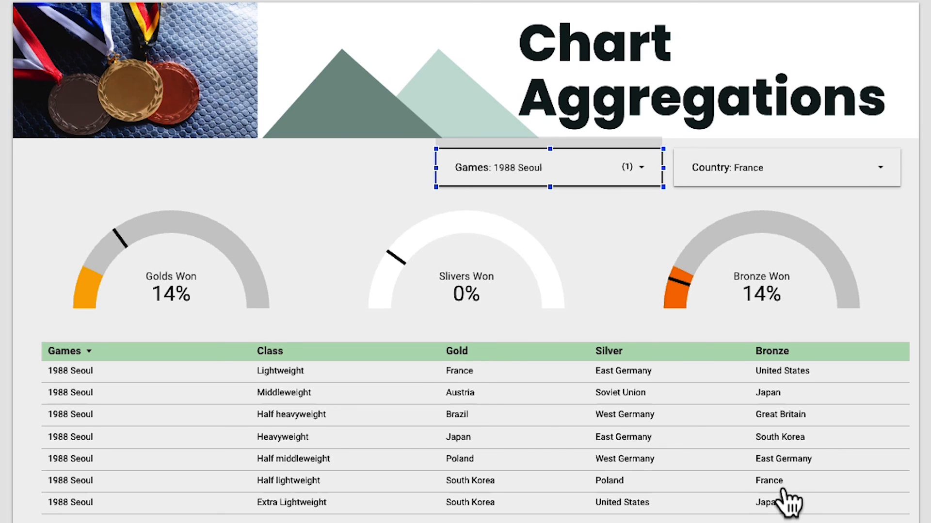